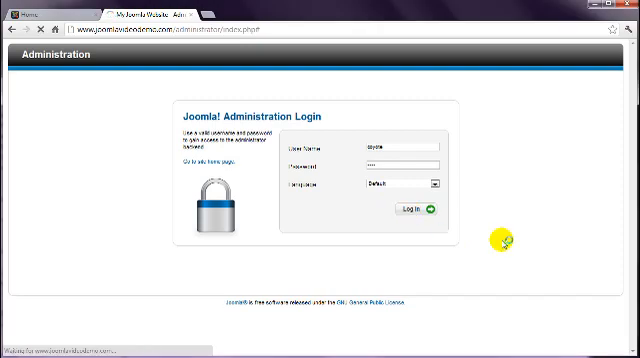
Log in to the Joomla administrator backend and open the Article Manager.
click(402, 211)
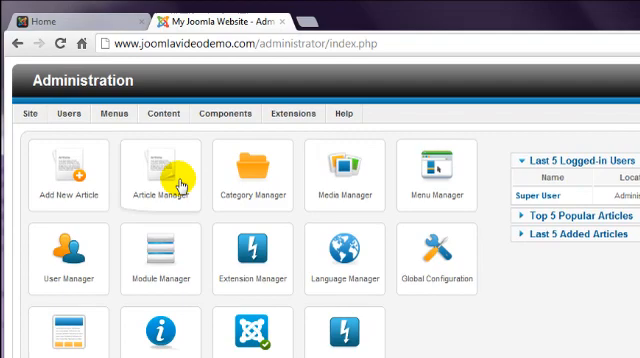
click(160, 180)
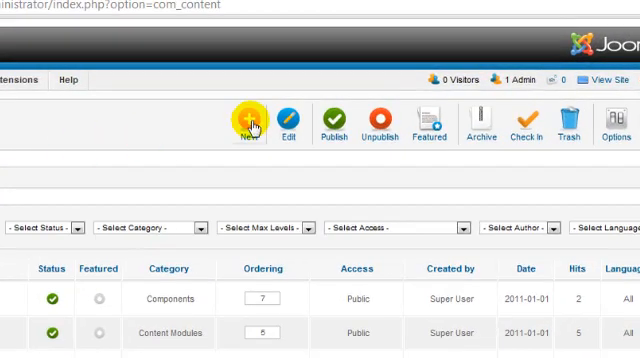
Create a new article and enter the title 'Geography of Sydney'.
click(249, 122)
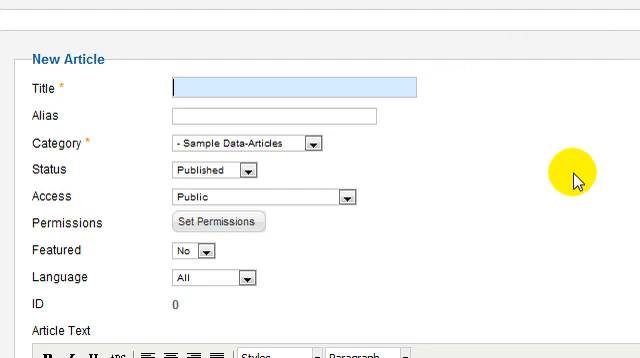
text(Geogra)
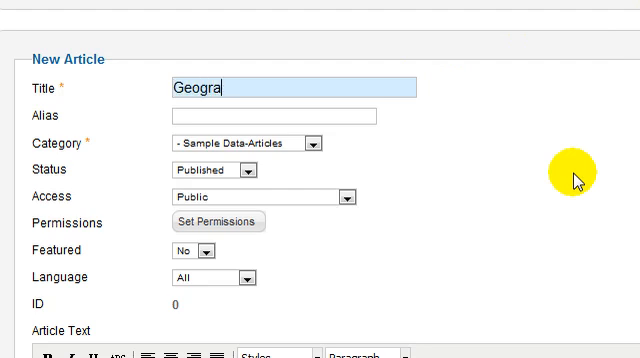
text(phy of S)
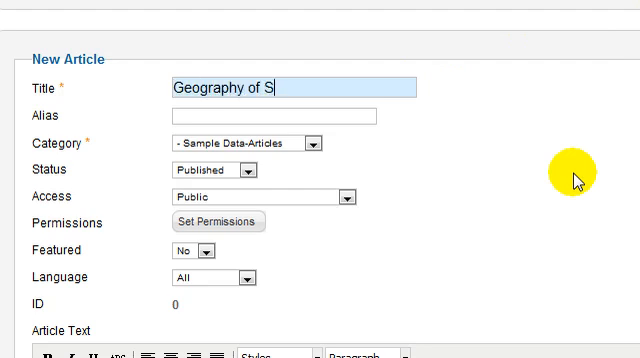
text(ydney)
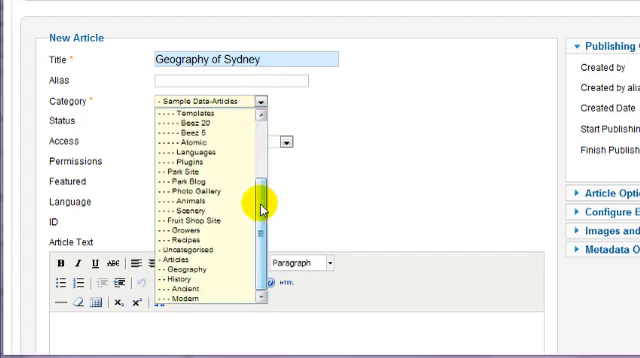
Set the article's category to Geography under Articles.
click(196, 273)
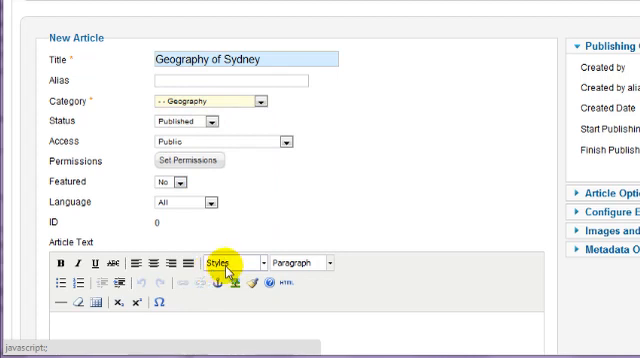
scroll(down, 3)
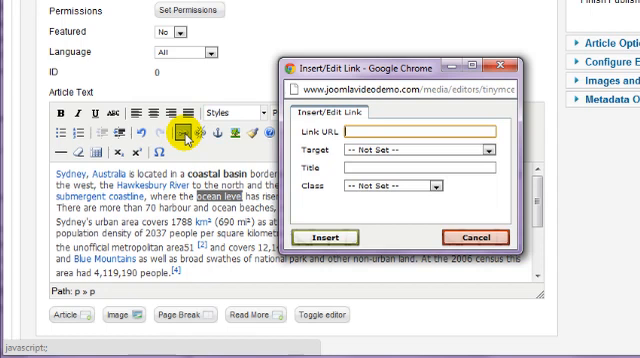
Link the words 'ocean level' to the buildajoomlasite web address.
text(http://)
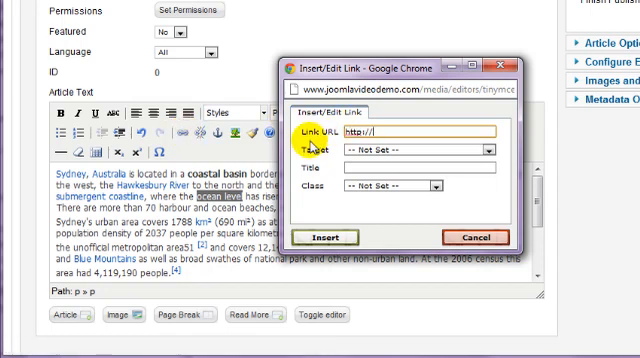
text(www.b)
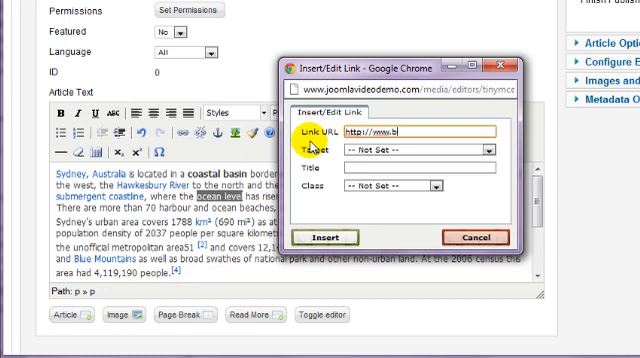
text(buildajool)
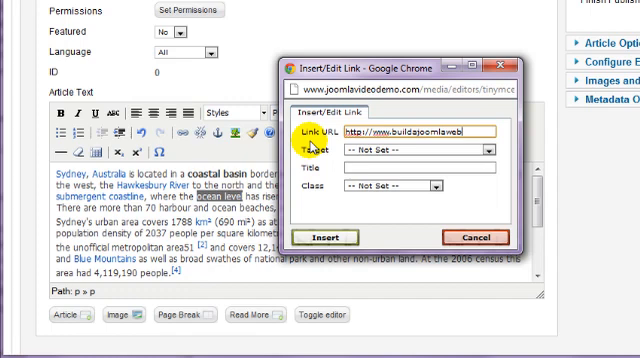
text(site.d)
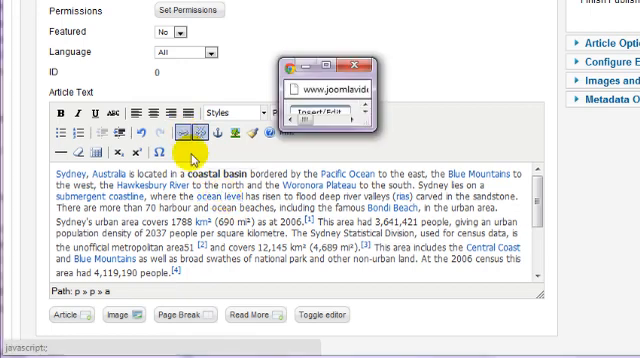
click(190, 126)
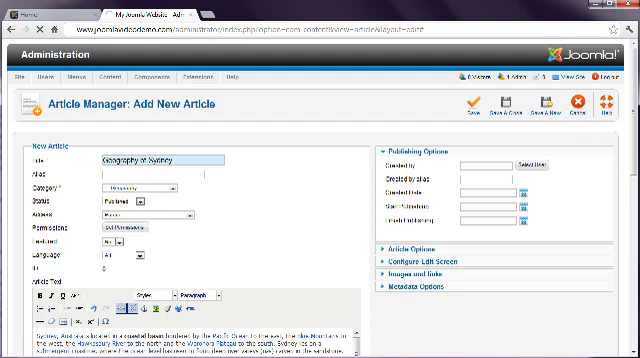
Save and close the Geography of Sydney article, returning to the article list.
click(501, 108)
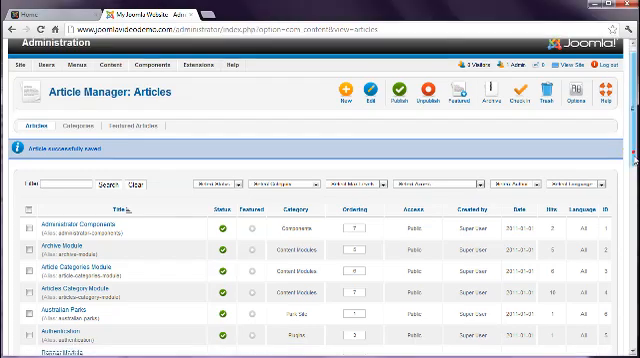
scroll(down, 3)
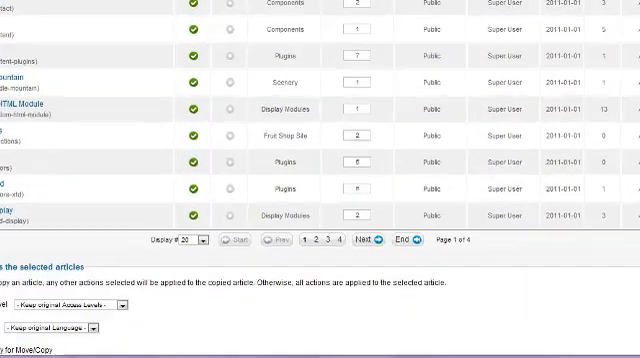
scroll(down, 3)
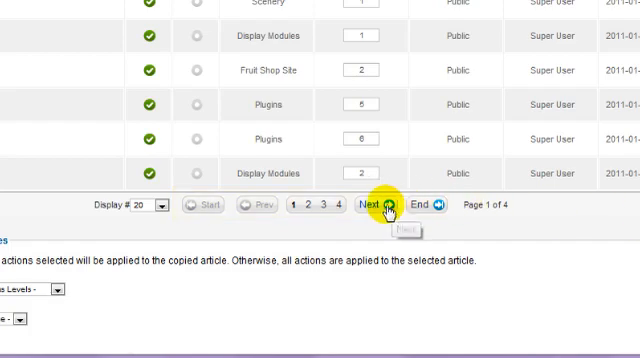
Go to the next page of articles and change the Display # setting.
click(370, 205)
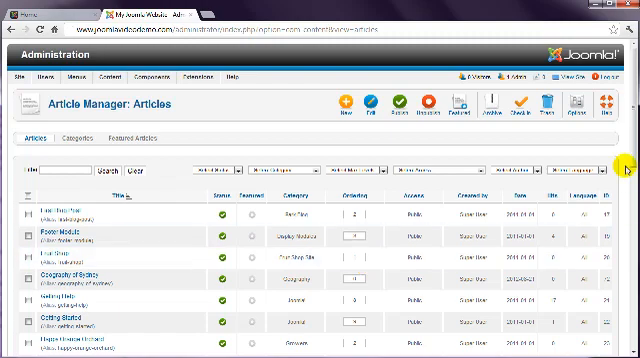
scroll(down, 3)
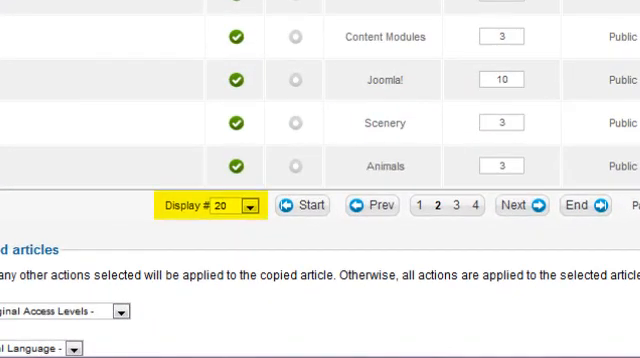
click(246, 205)
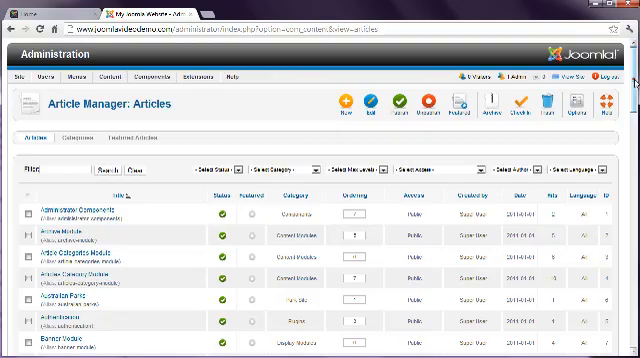
Filter the article list by the search term 'sydney'.
scroll(down, 3)
text(a)
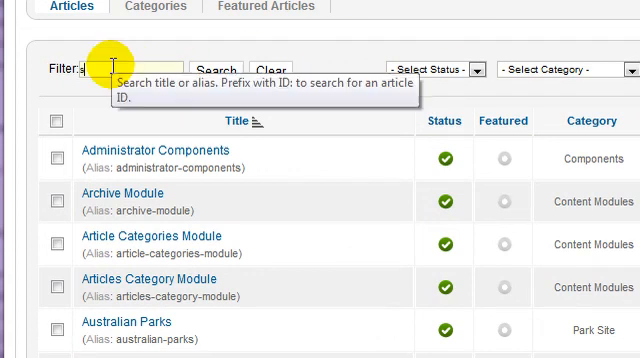
text(sydney)
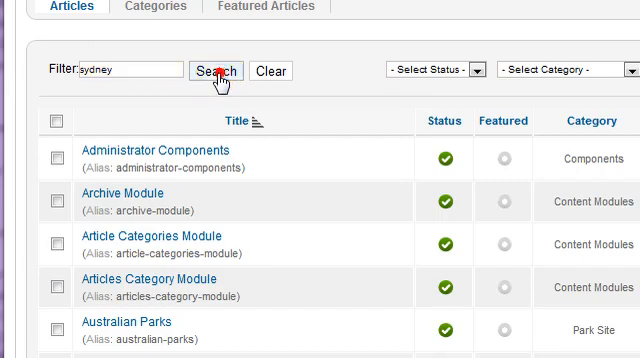
click(216, 70)
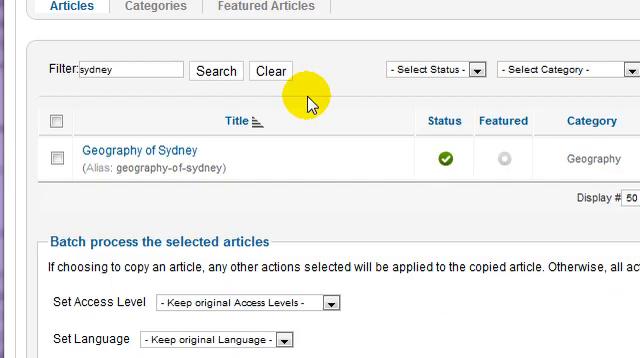
mouse_move(290, 153)
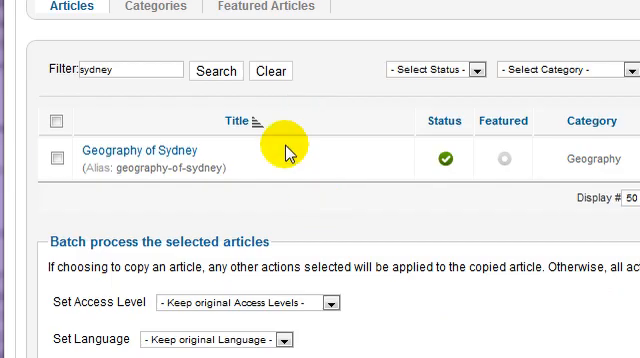
click(265, 70)
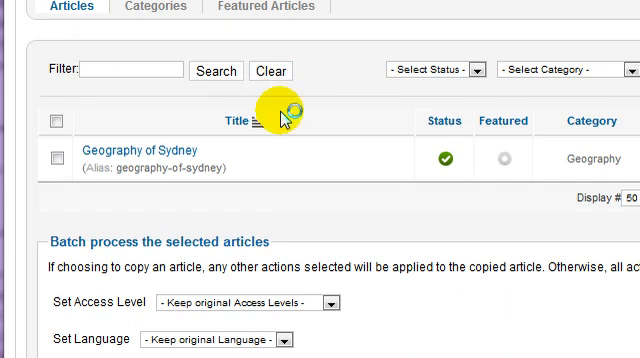